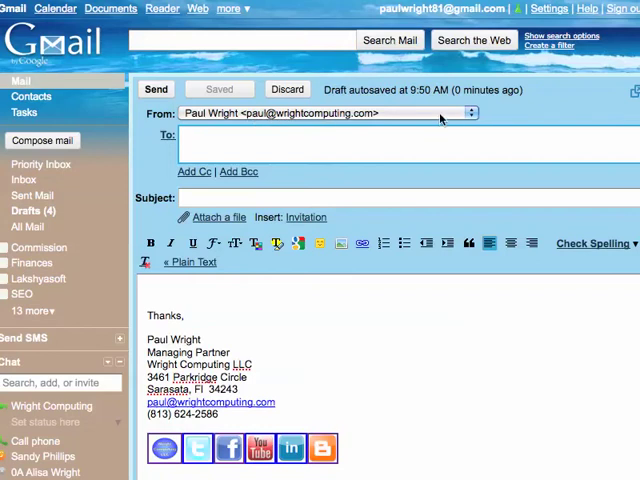
Show Gmail's Accounts and Import settings listing the three send-as addresses
{"action": "left_click", "coordinate": [470, 112]}
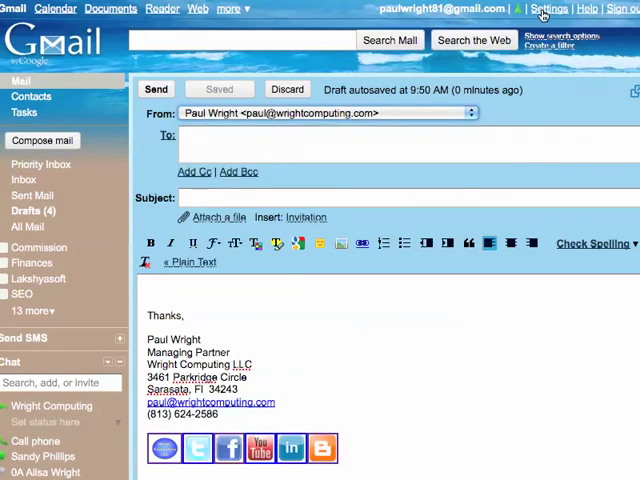
{"action": "left_click", "coordinate": [548, 9]}
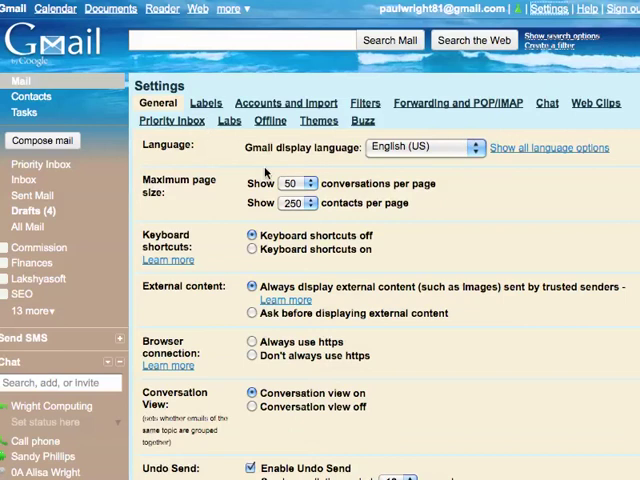
{"action": "mouse_move", "coordinate": [258, 103]}
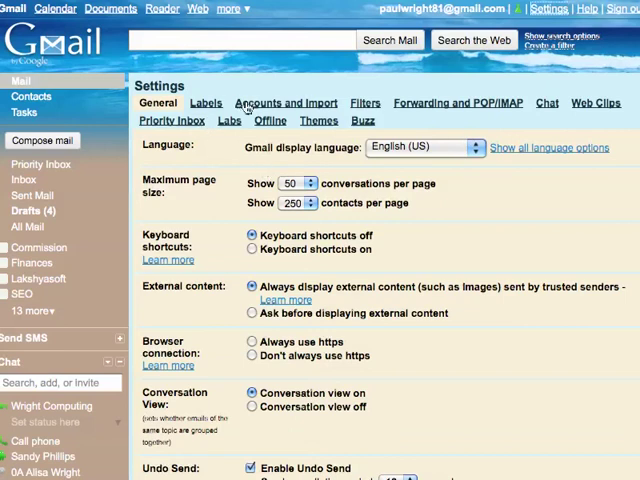
{"action": "left_click", "coordinate": [285, 103]}
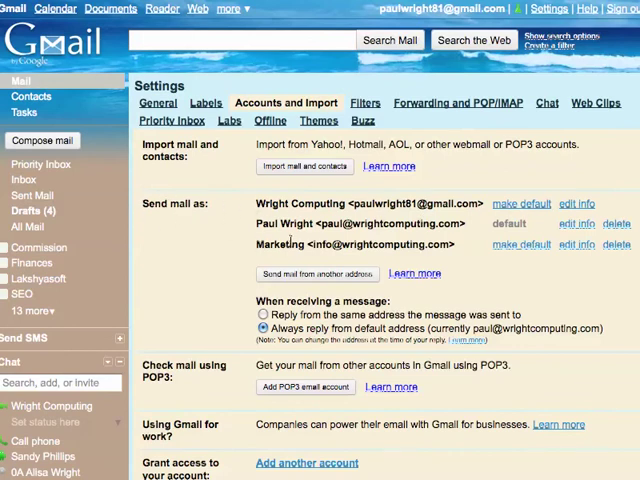
{"action": "mouse_move", "coordinate": [322, 275]}
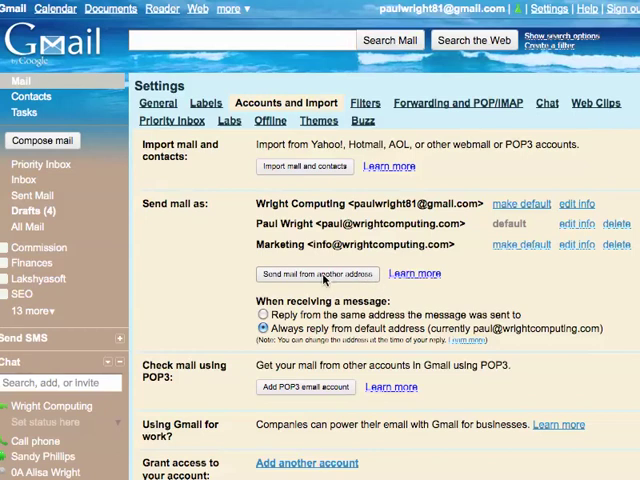
{"action": "left_click", "coordinate": [313, 274]}
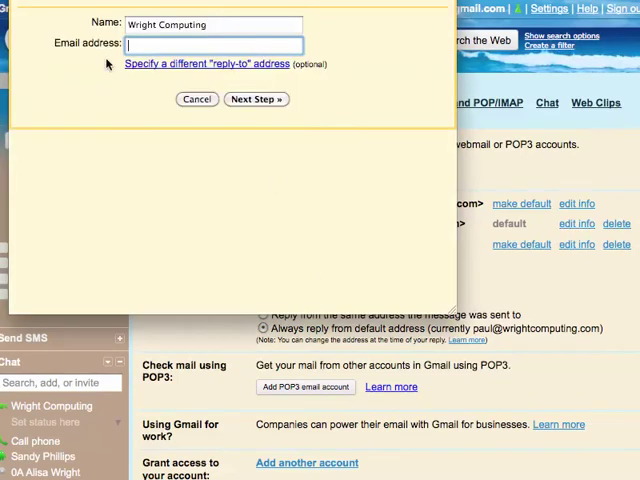
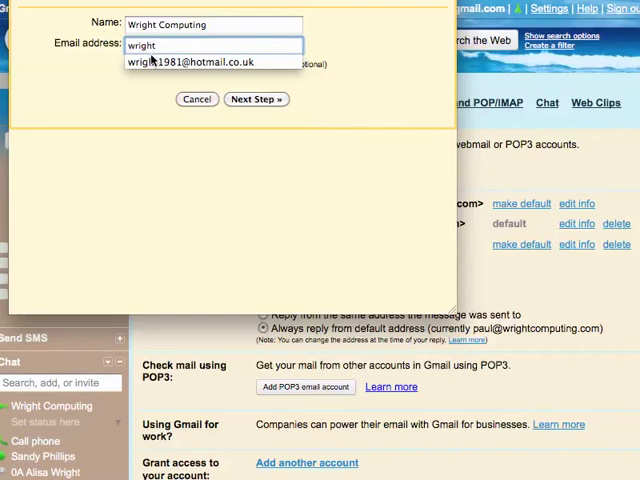
{"action": "left_click", "coordinate": [196, 61]}
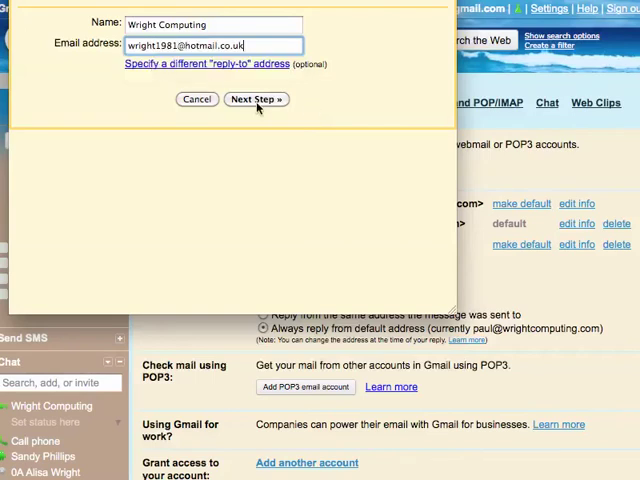
{"action": "left_click", "coordinate": [255, 98]}
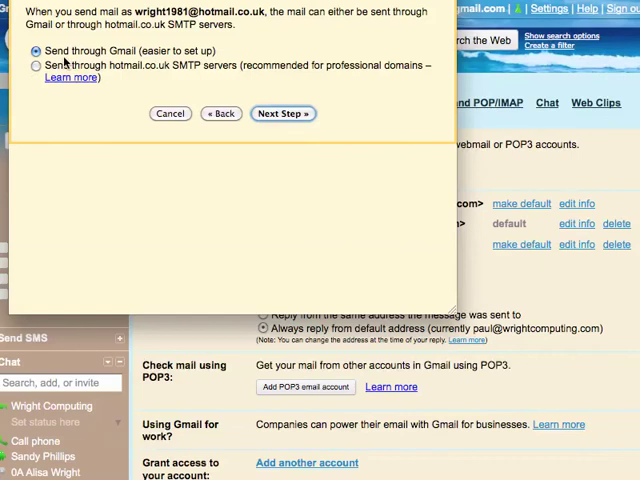
{"action": "left_click", "coordinate": [283, 113]}
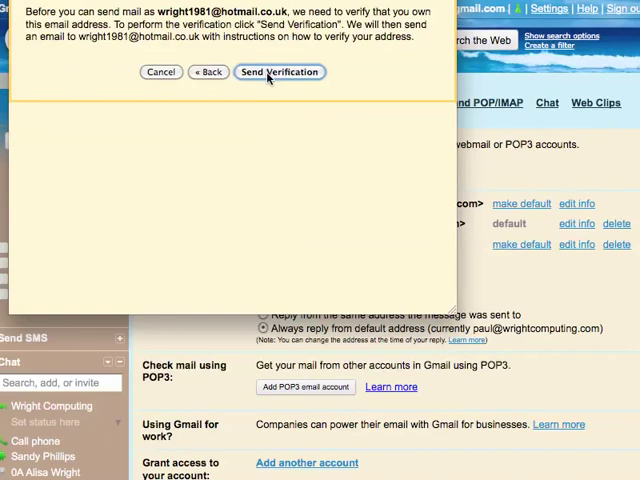
{"action": "left_click", "coordinate": [279, 71]}
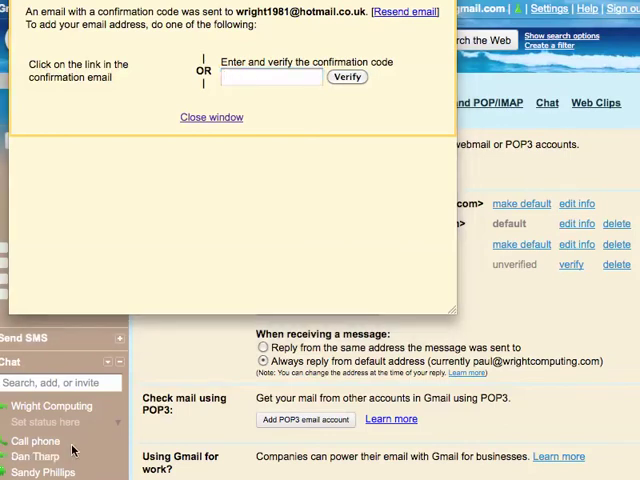
{"action": "mouse_move", "coordinate": [250, 78]}
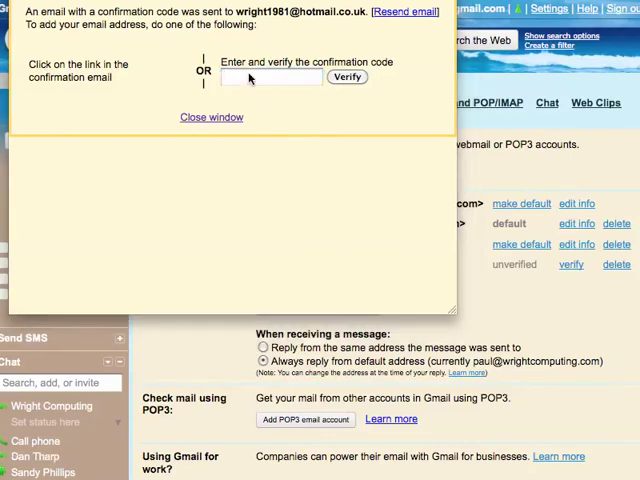
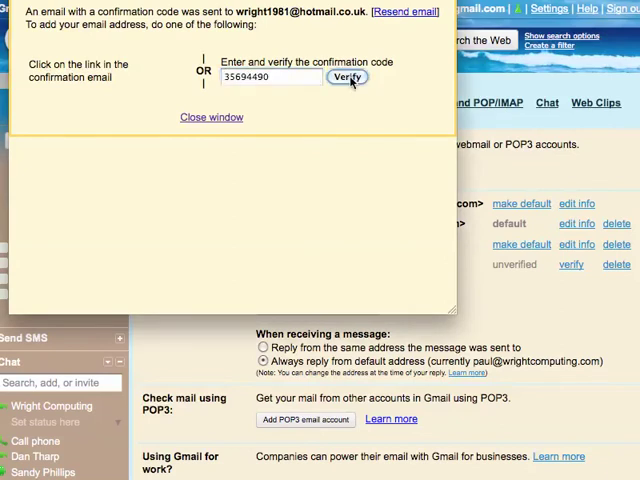
{"action": "left_click", "coordinate": [348, 77]}
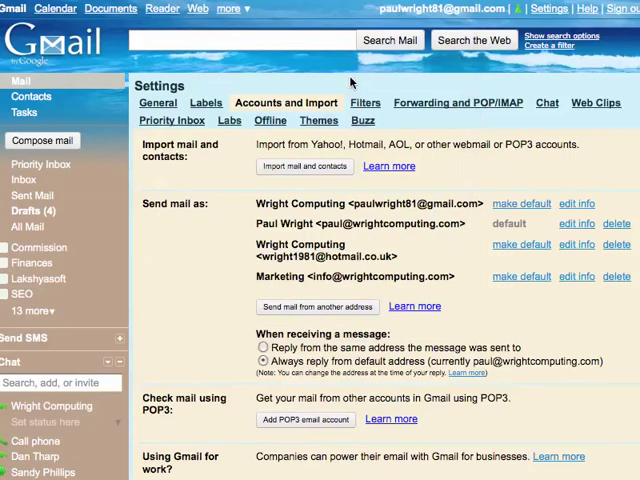
{"action": "mouse_move", "coordinate": [230, 289]}
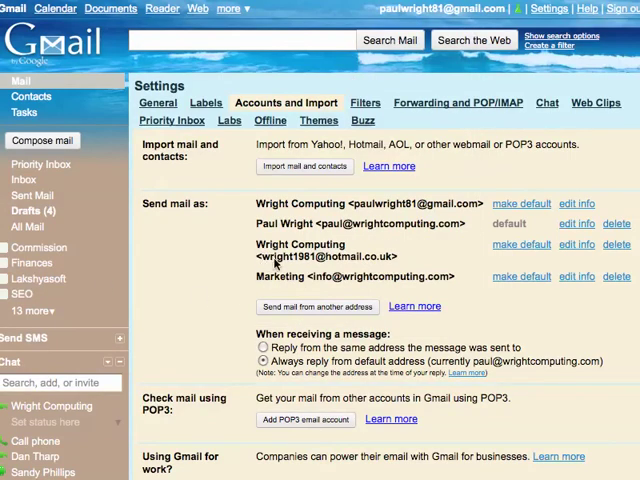
{"action": "mouse_move", "coordinate": [410, 263]}
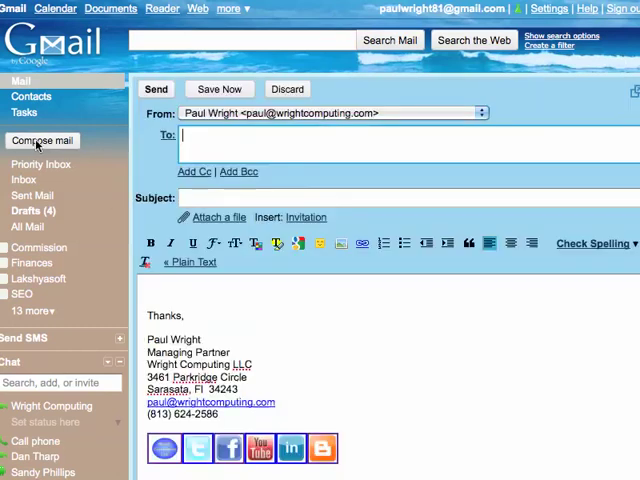
Show the new message's From choices, now including the Hotmail Wright Computing address
{"action": "left_click", "coordinate": [481, 113]}
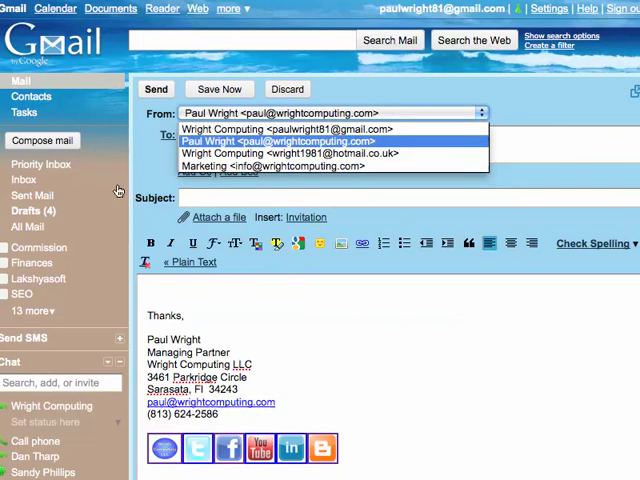